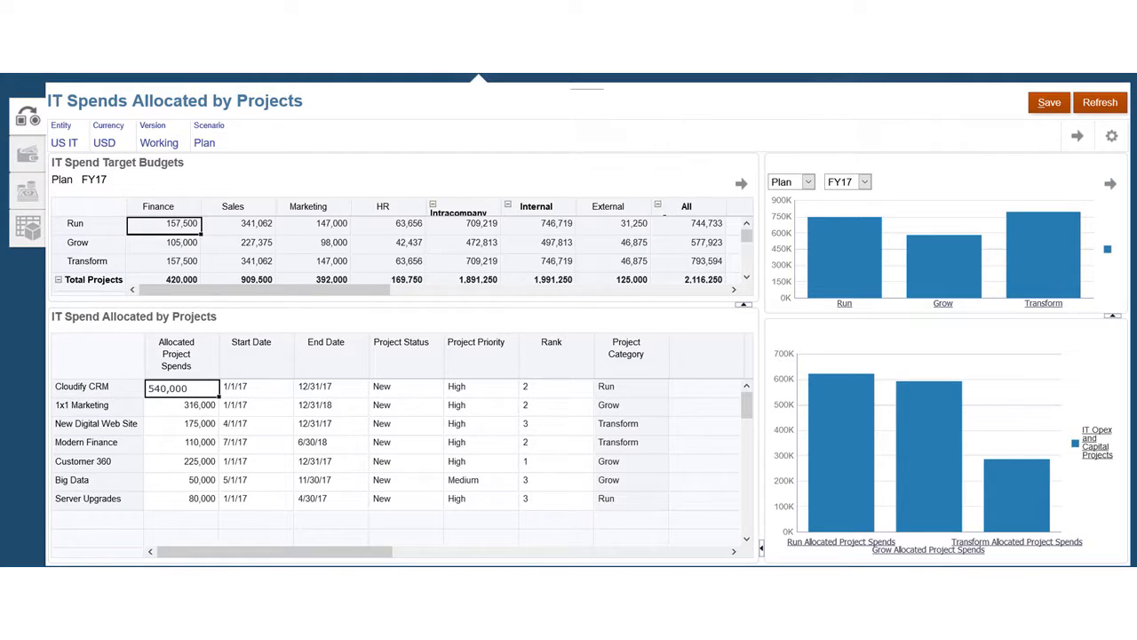
# Open the Analysis card to show the FY16 actual-versus-plan IT Spend Variances dashboard
pyautogui.click(752, 48)
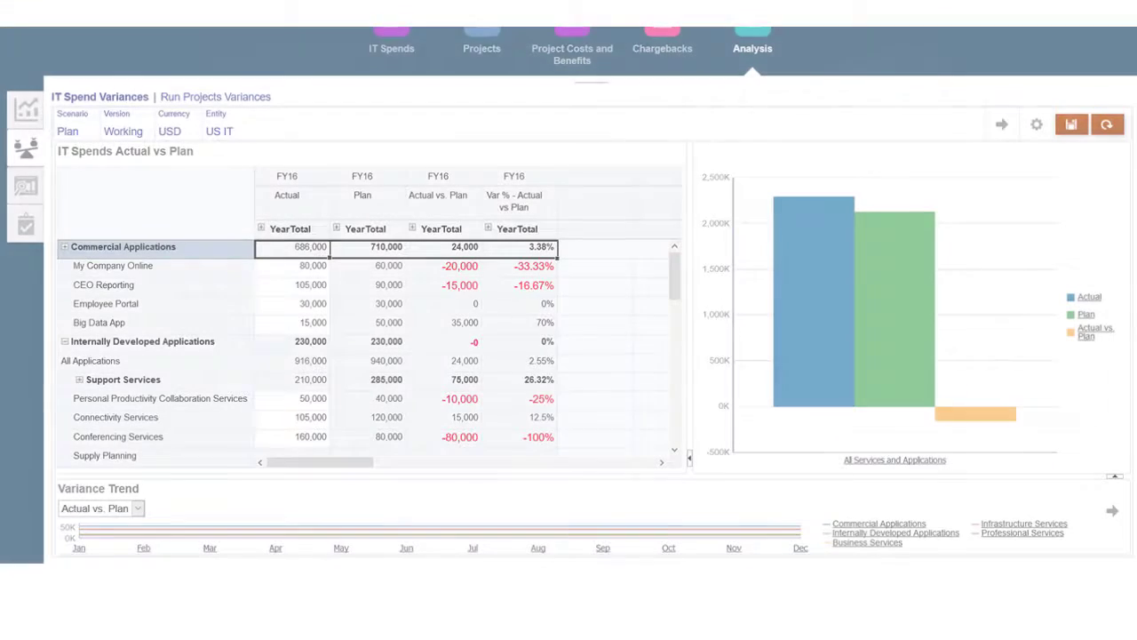